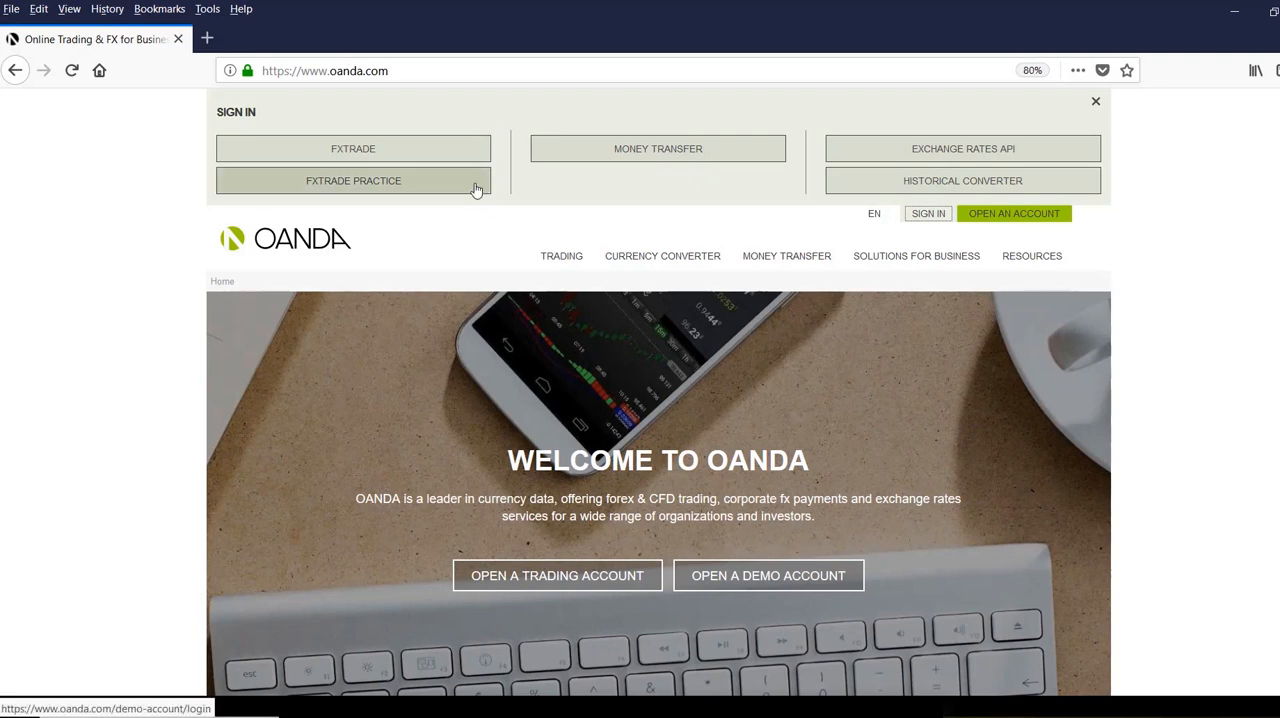
Log in to the fxTrade Practice account through the Sign In panel.
click(353, 181)
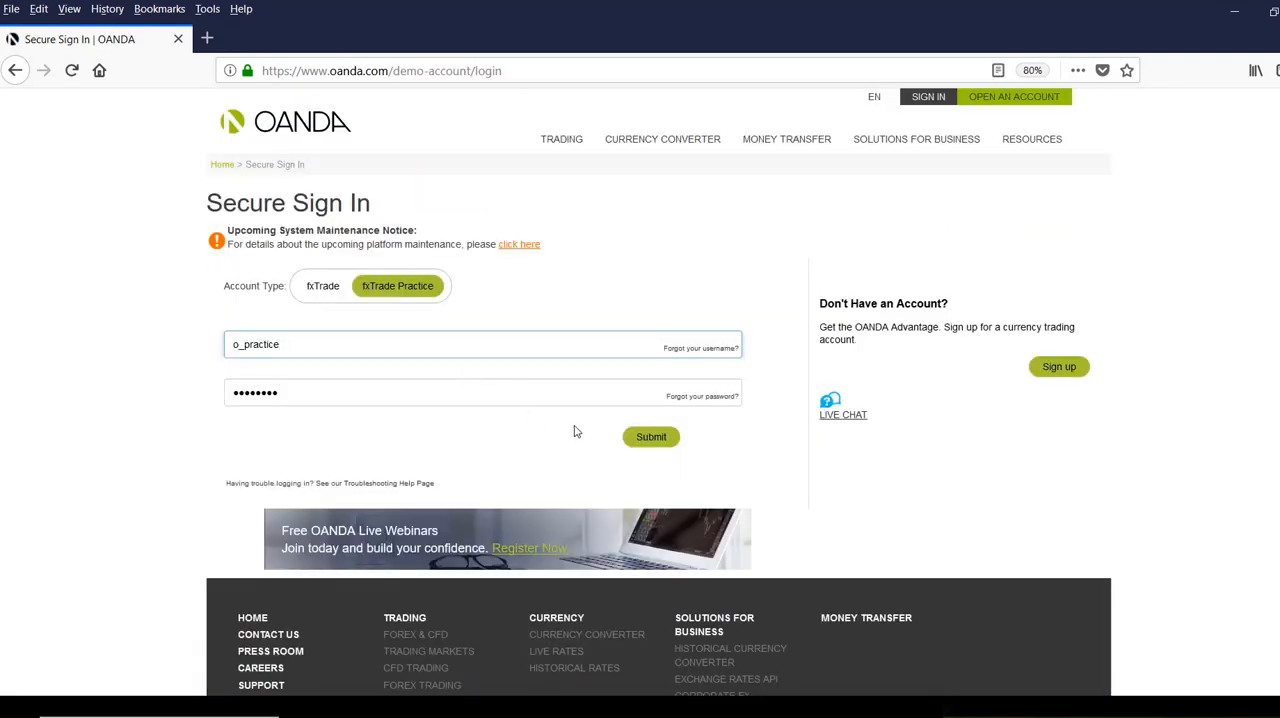
click(650, 437)
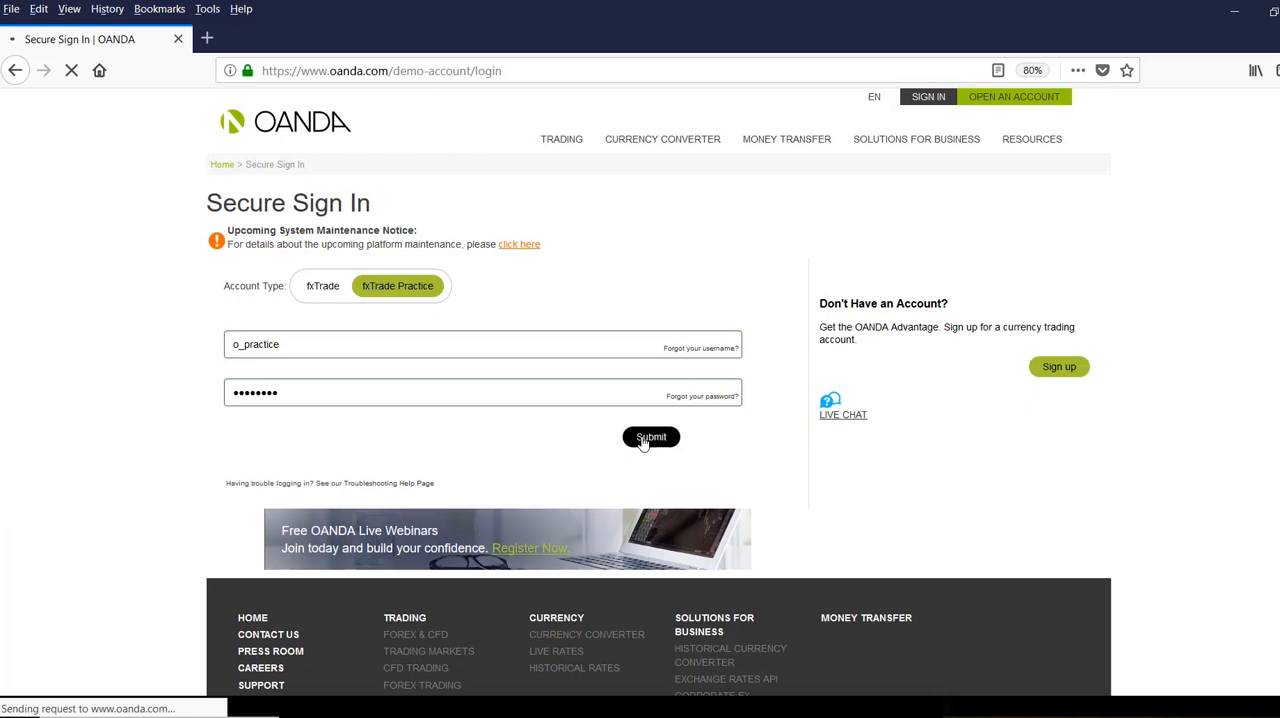
click(650, 437)
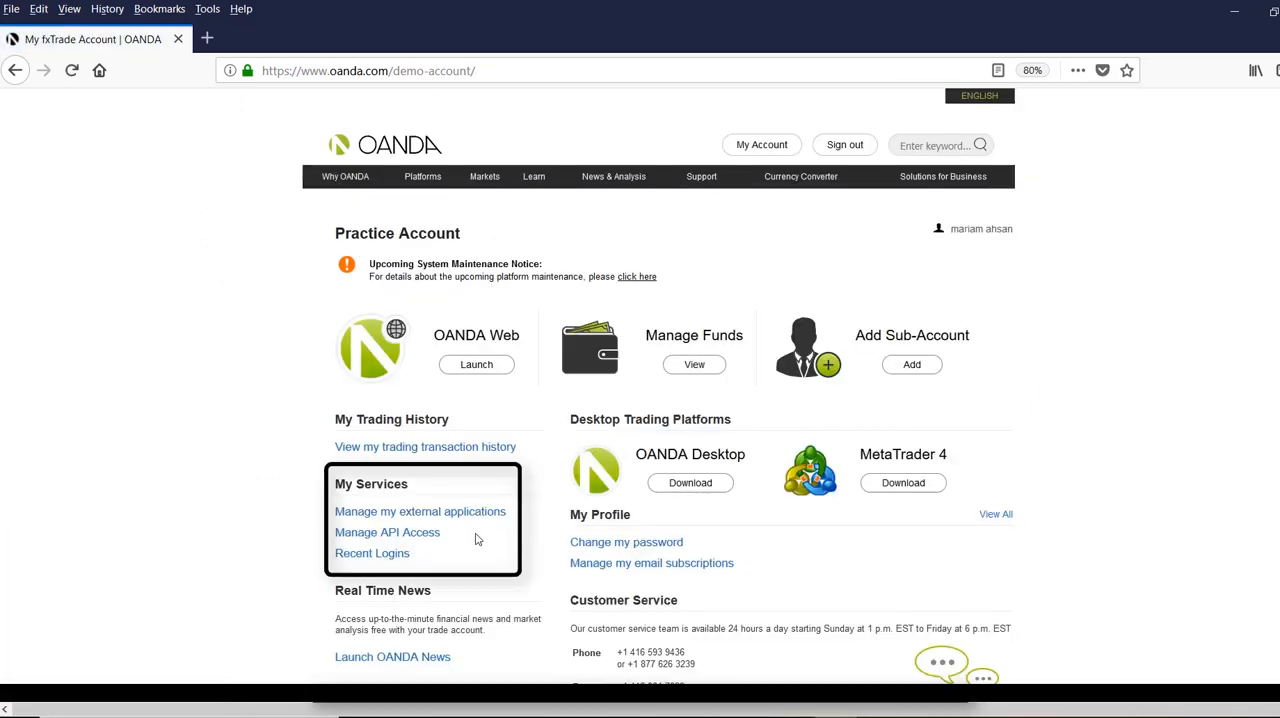
Open Manage API Access under My Services on the Practice Account page.
click(387, 532)
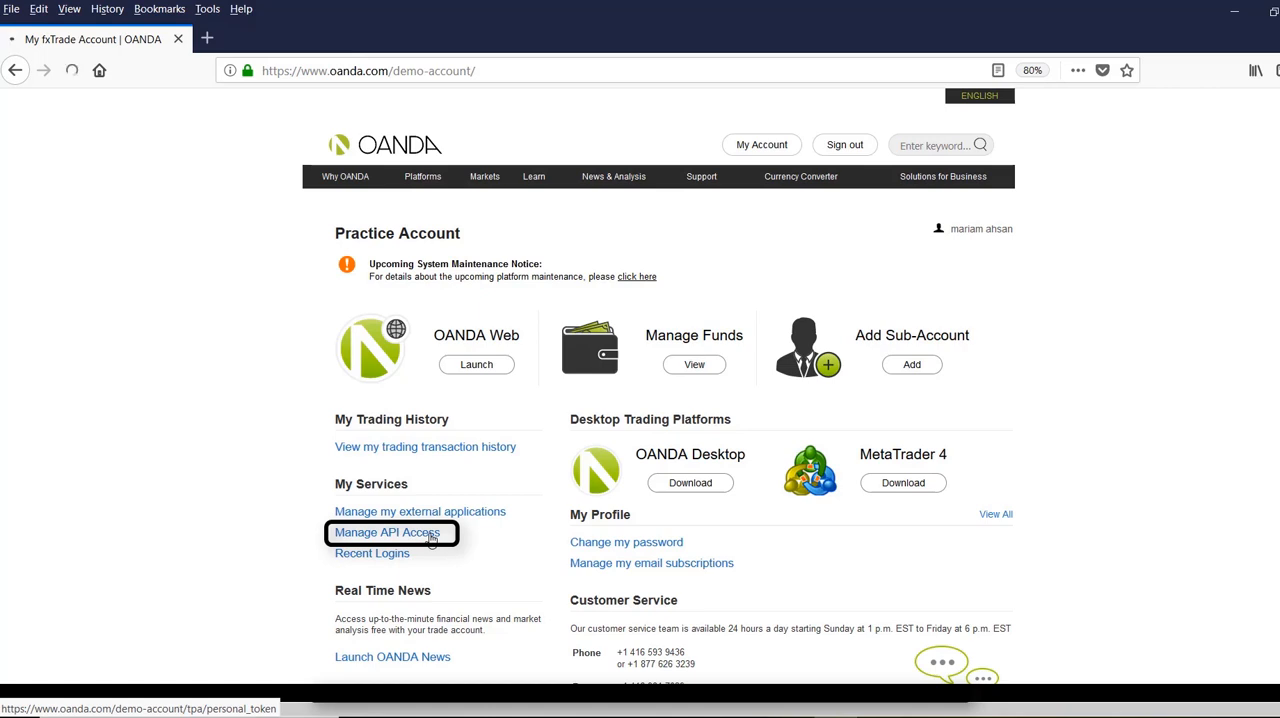
click(386, 532)
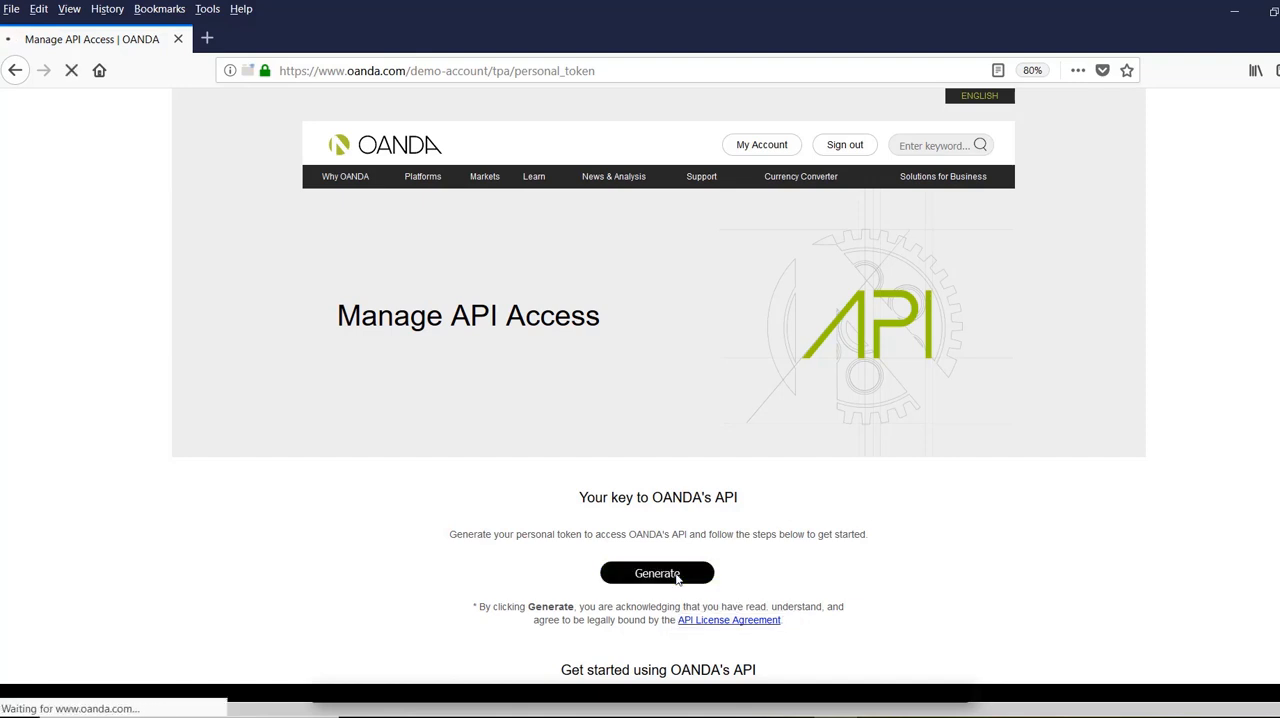
Generate a personal API token on the Manage API Access page.
click(657, 573)
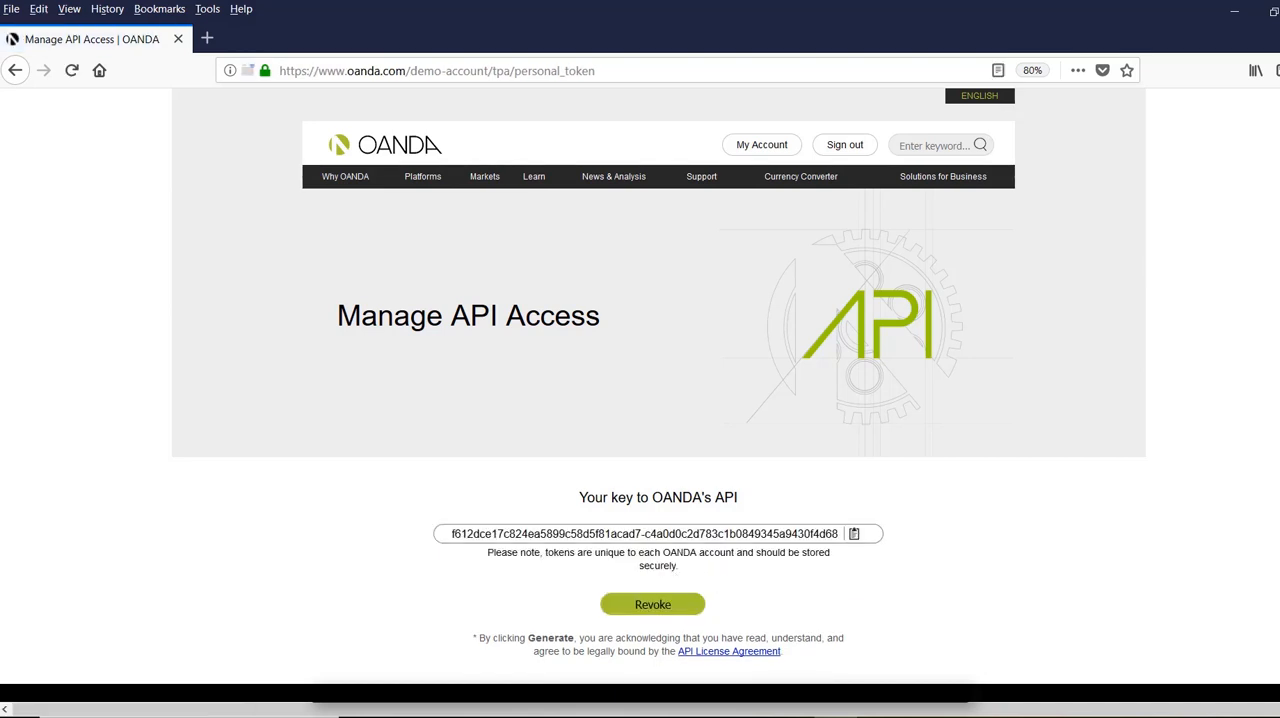
scroll(down, 3)
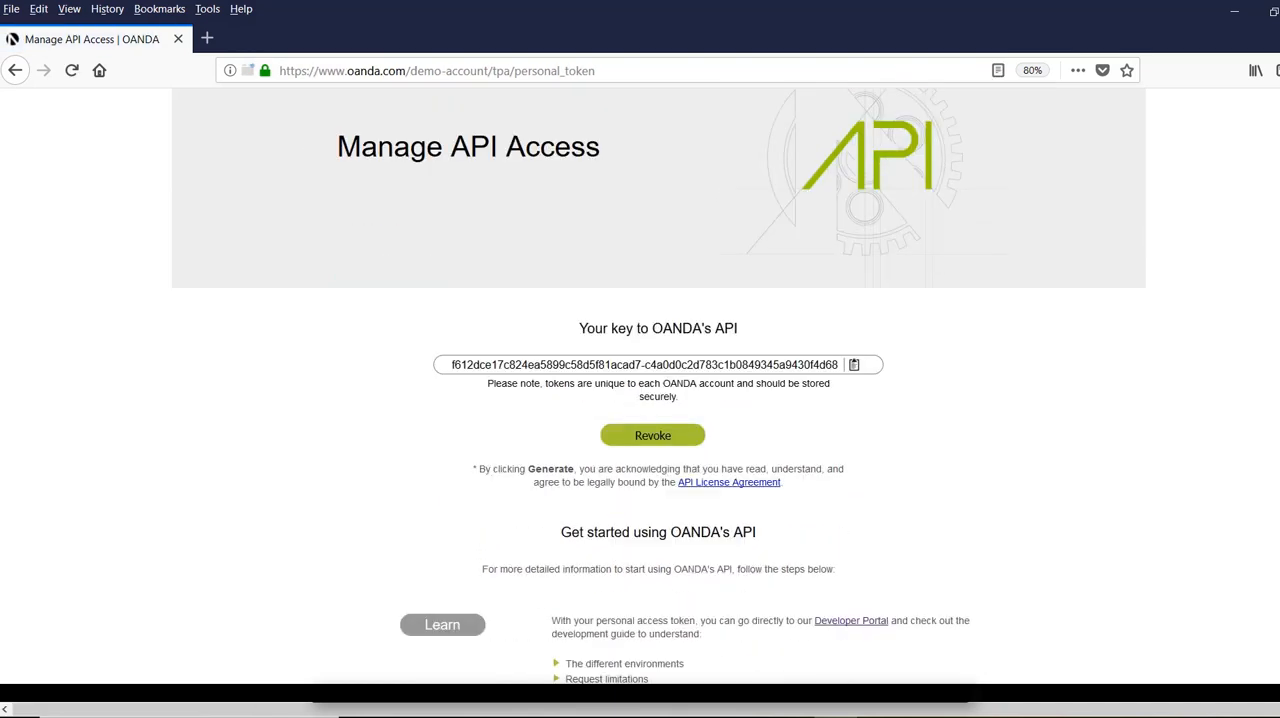
scroll(down, 3)
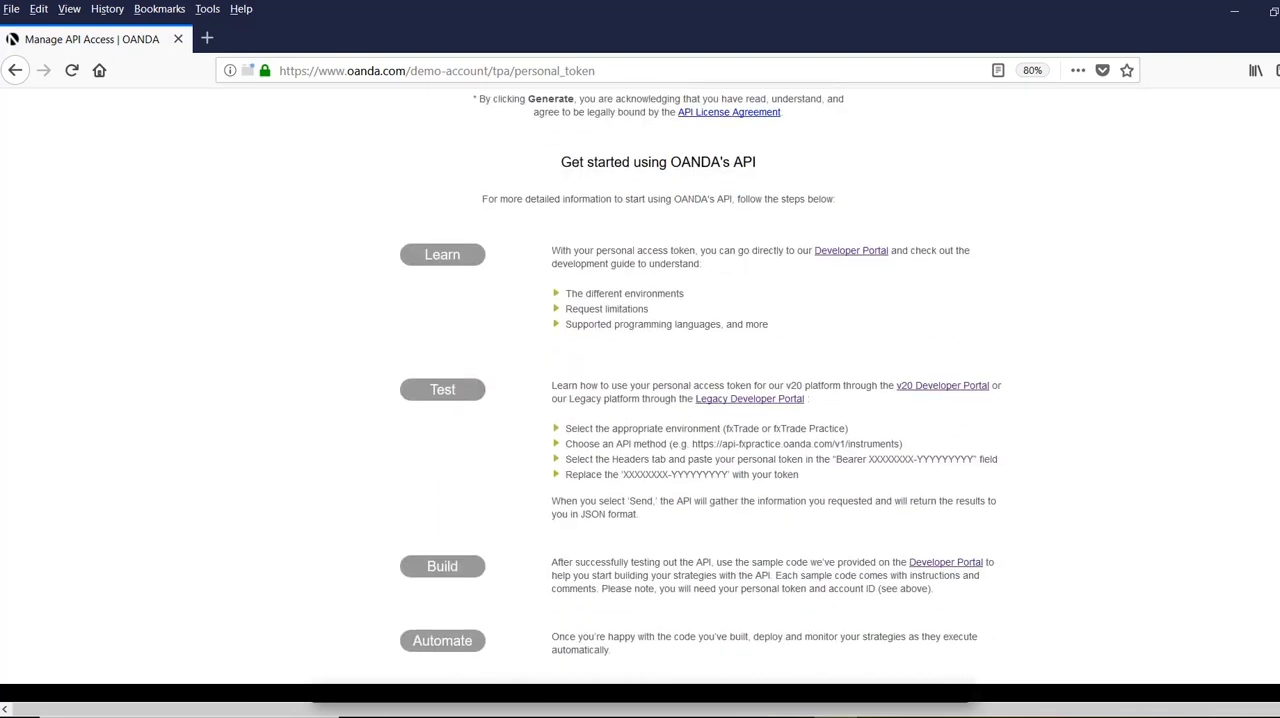
scroll(down, 3)
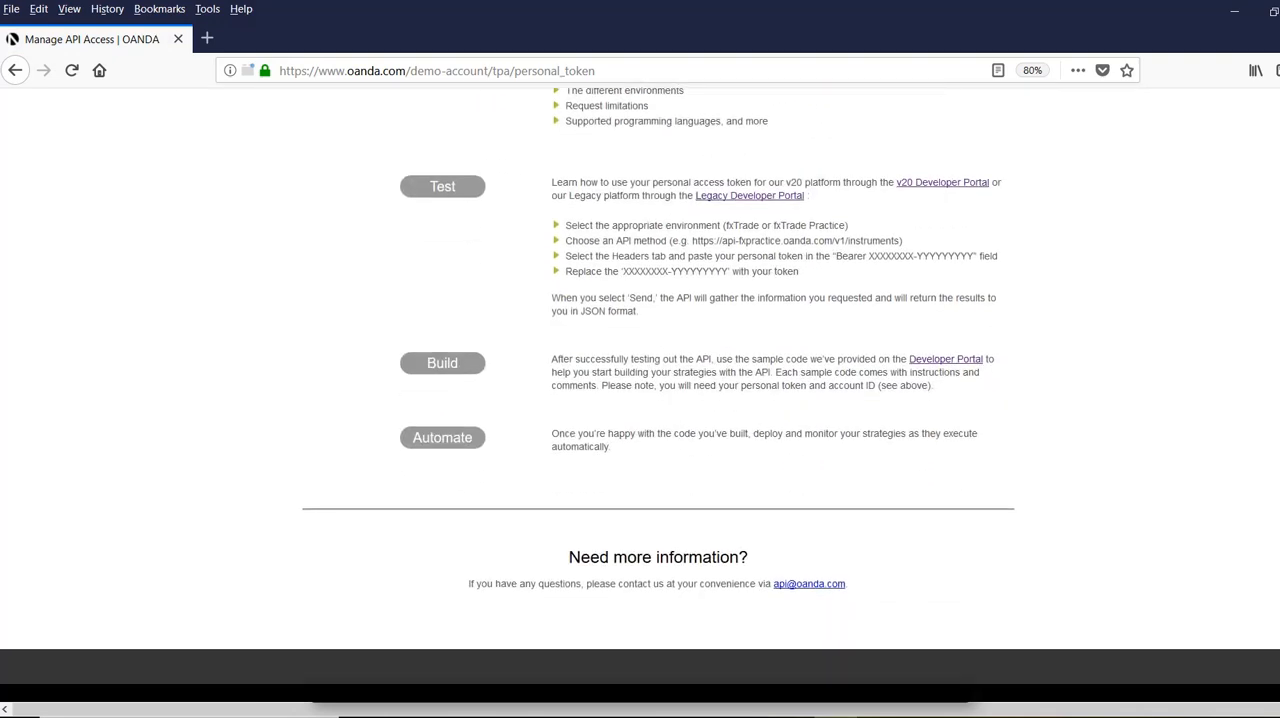